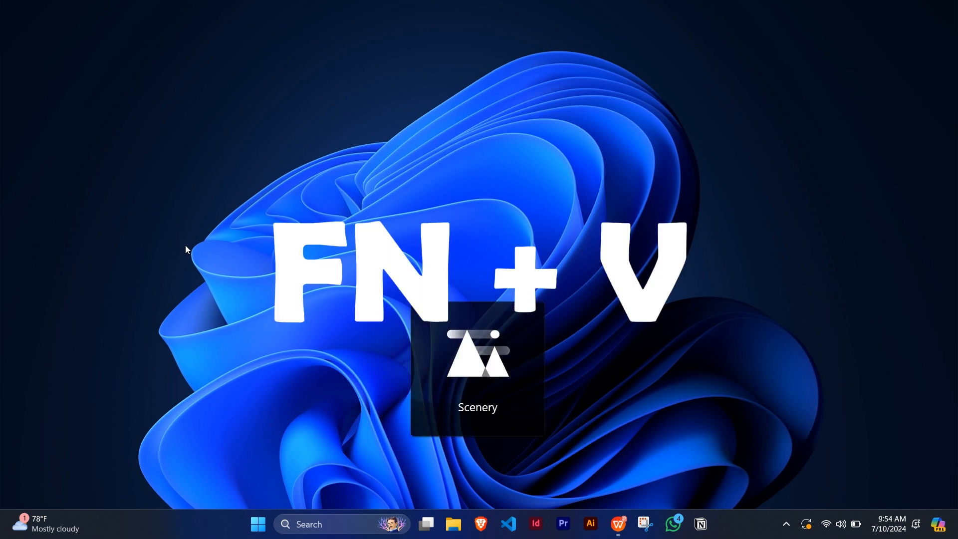
# - Switch the display colour mode to Scenery with the Fn+V hotkey
pyautogui.press('Fn+V')
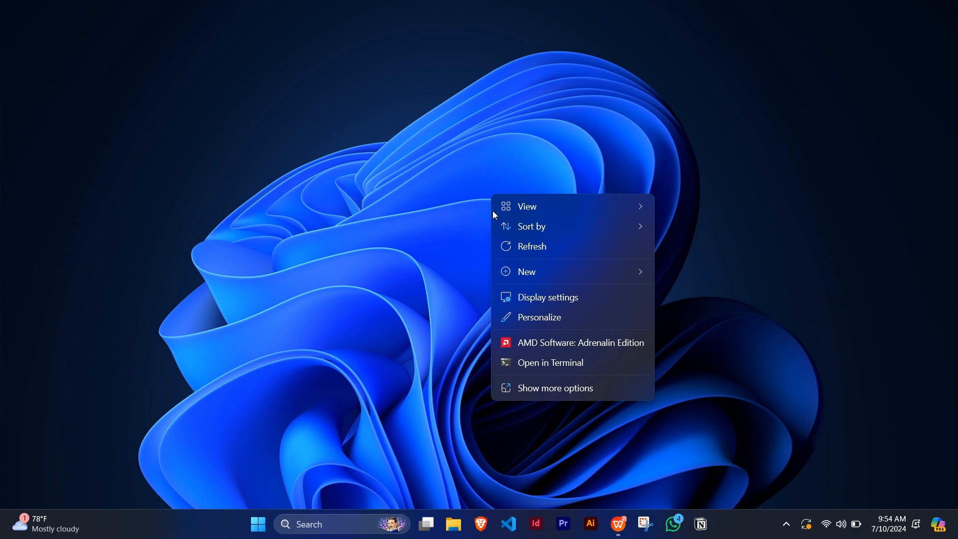
# - Close the desktop right-click menu by clicking empty wallpaper
pyautogui.click(414, 92)
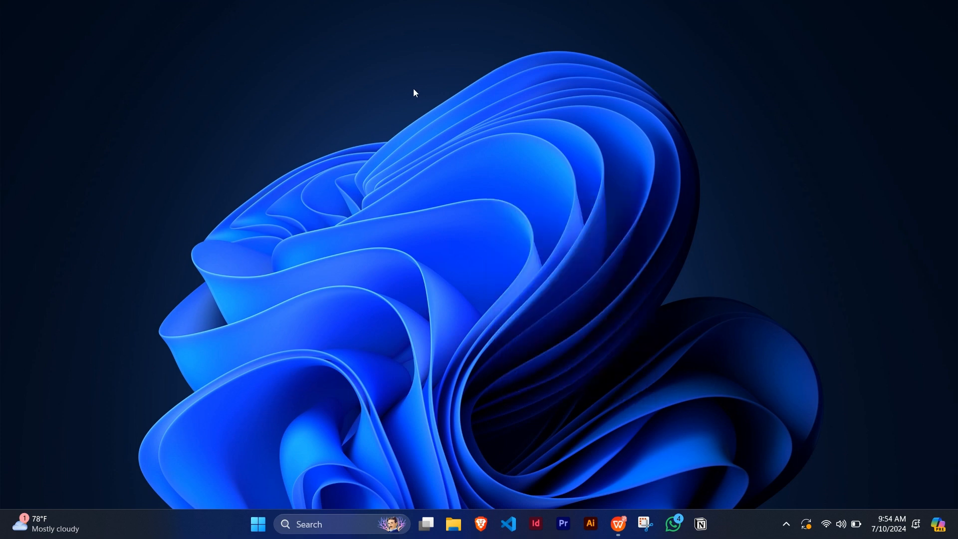
pyautogui.moveTo(901, 344)
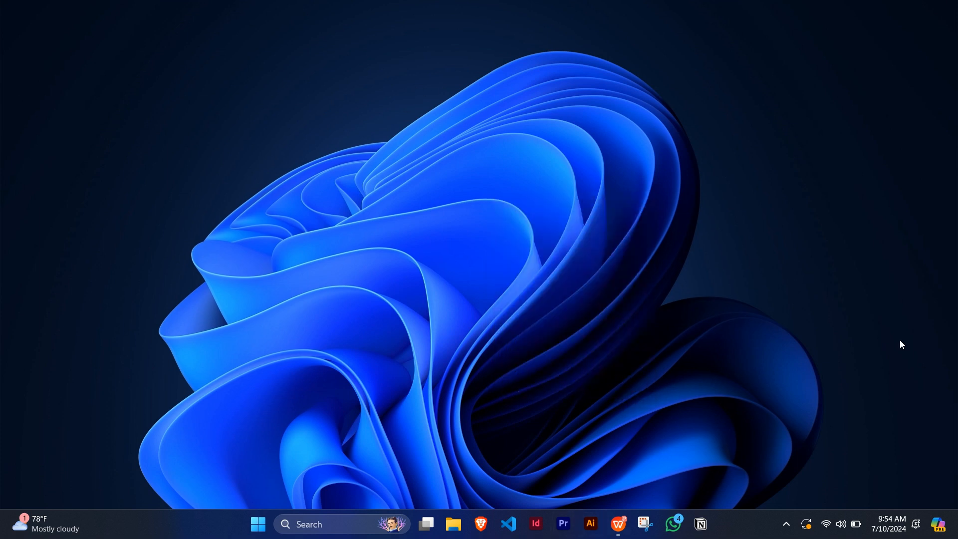